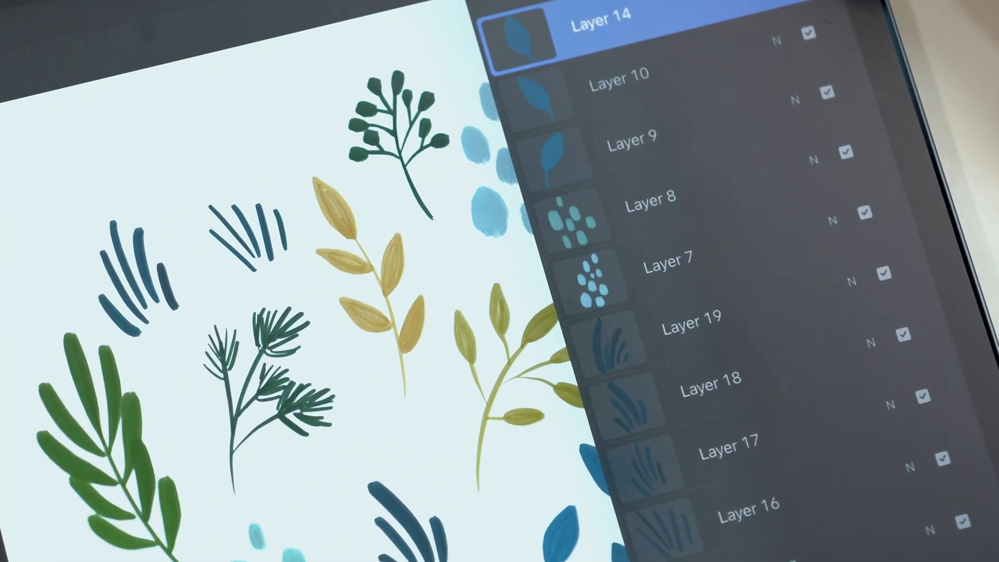
Step: Convert Layer 10 into a smart object from the Layers panel
scroll("down", 3)
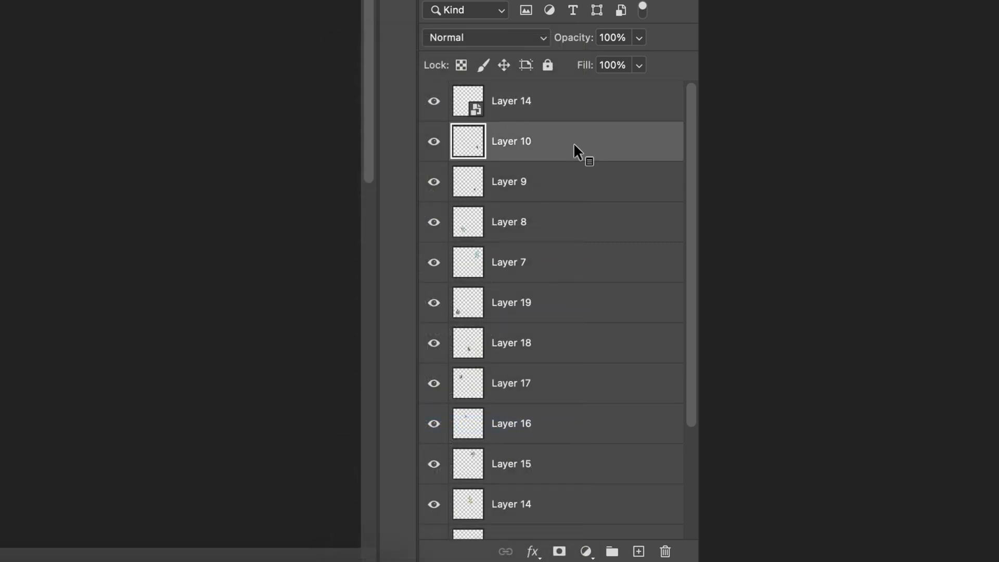
right_click(510, 140)
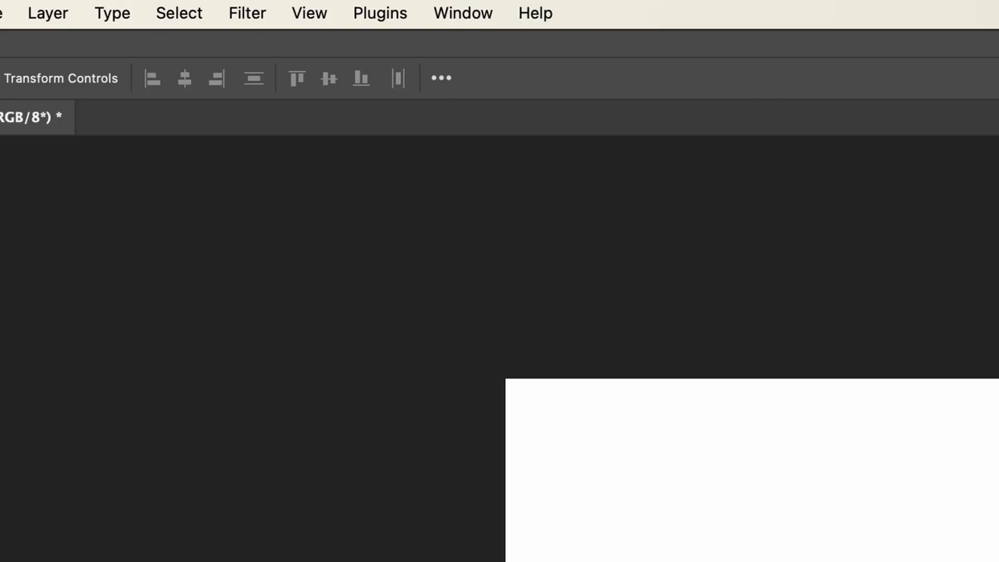
Step: Enable View > Pattern Preview and accept the smart-object warning so the tile repeats
left_click(308, 12)
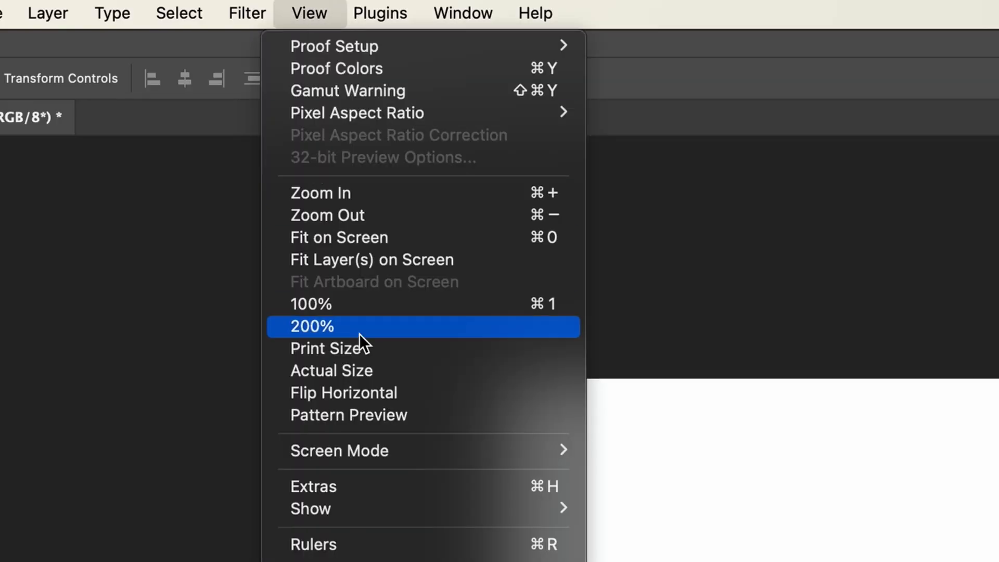
left_click(347, 415)
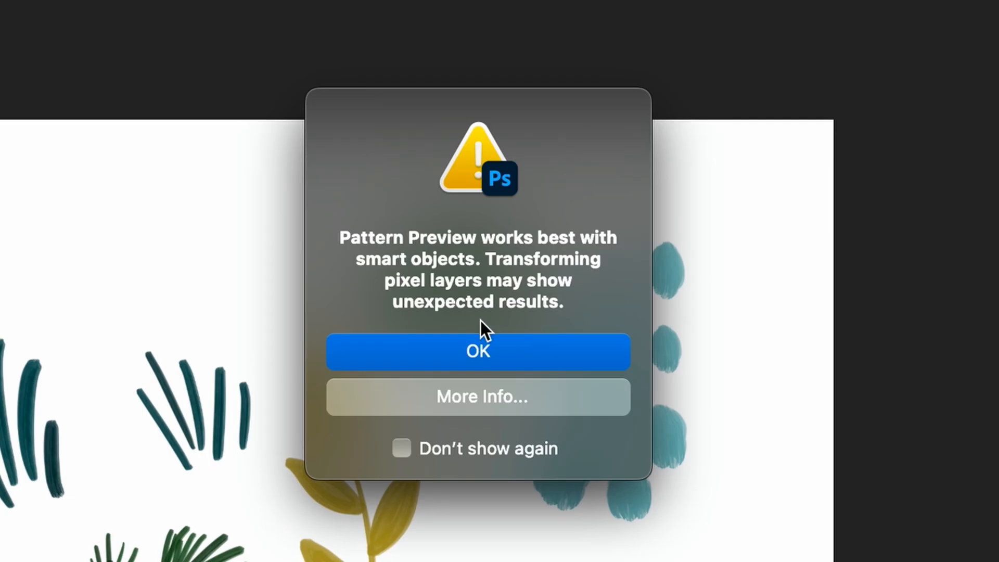
left_click(477, 351)
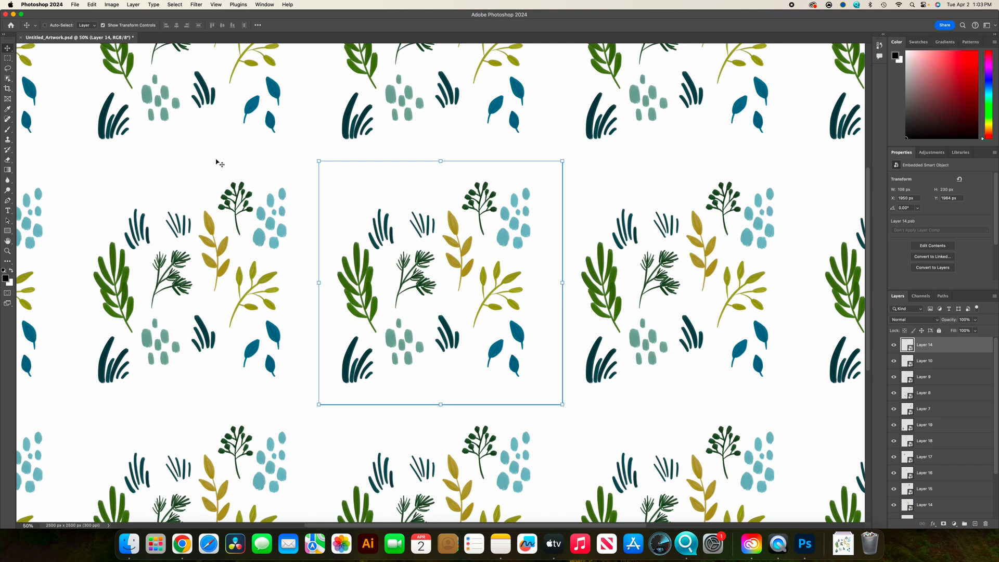
mouse_move(579, 194)
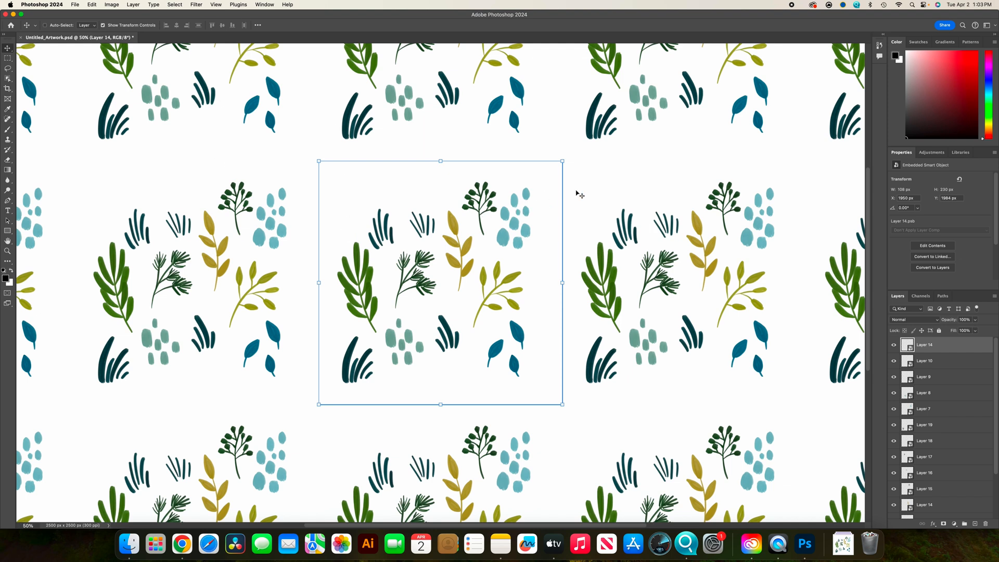
mouse_move(696, 264)
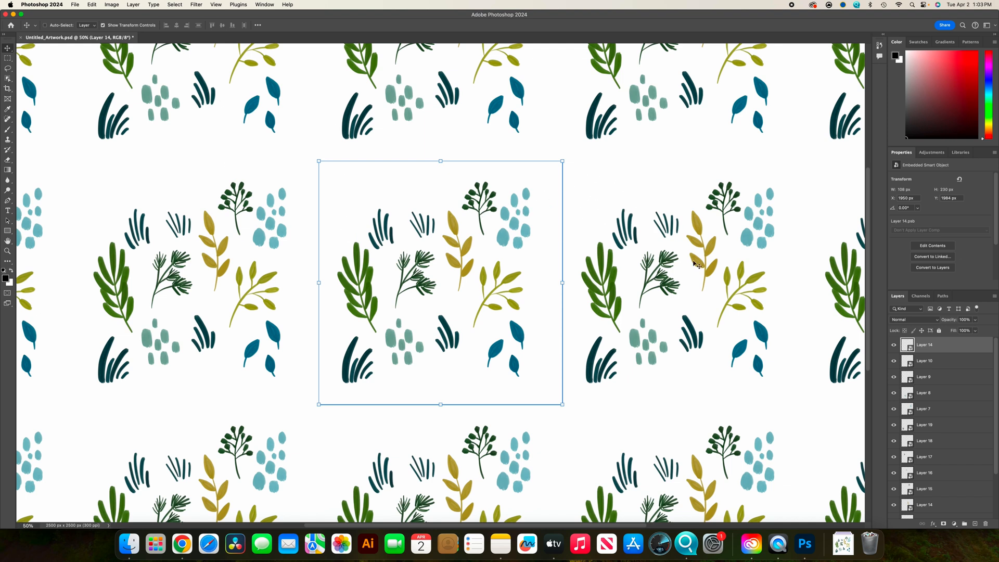
mouse_move(350, 250)
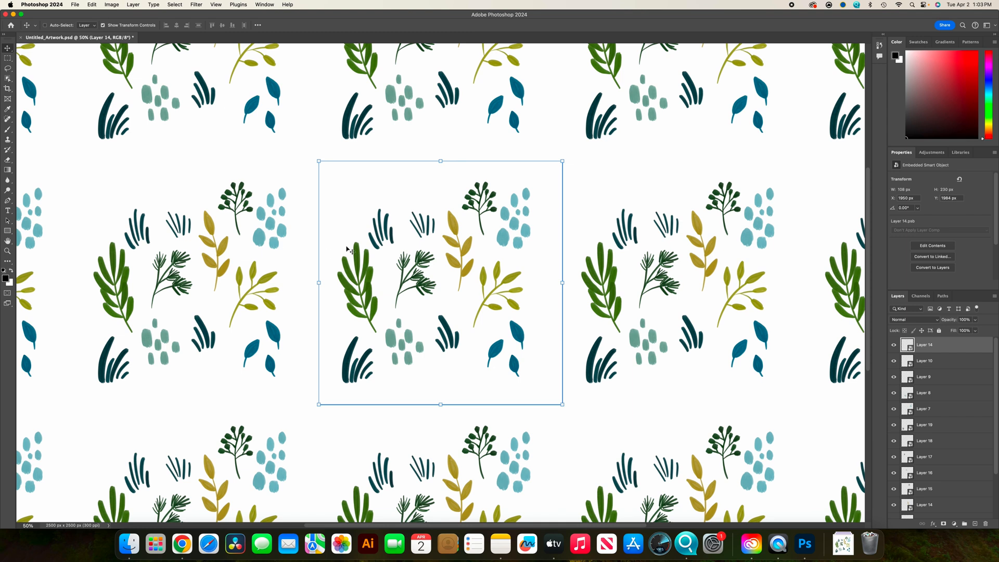
mouse_move(157, 60)
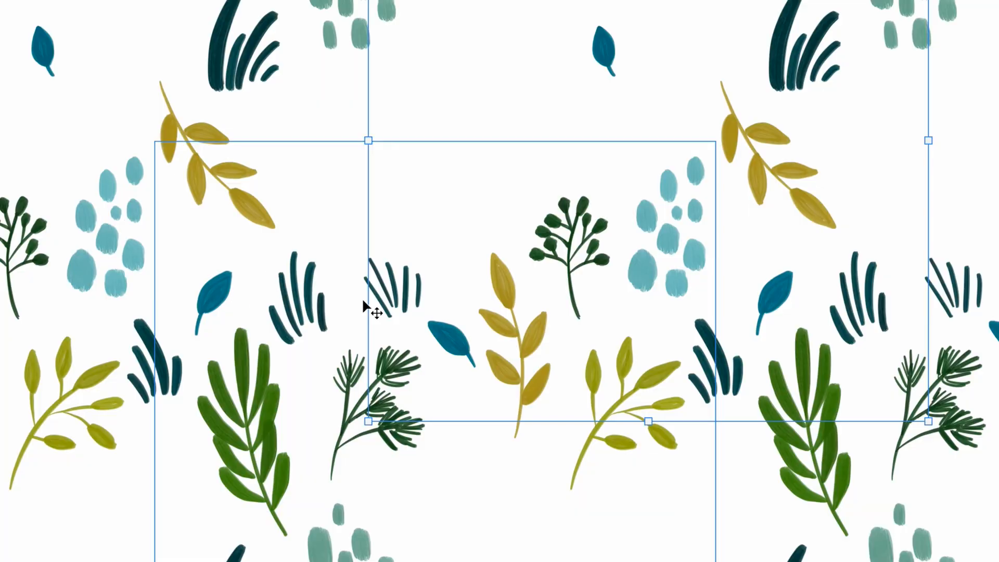
mouse_move(279, 309)
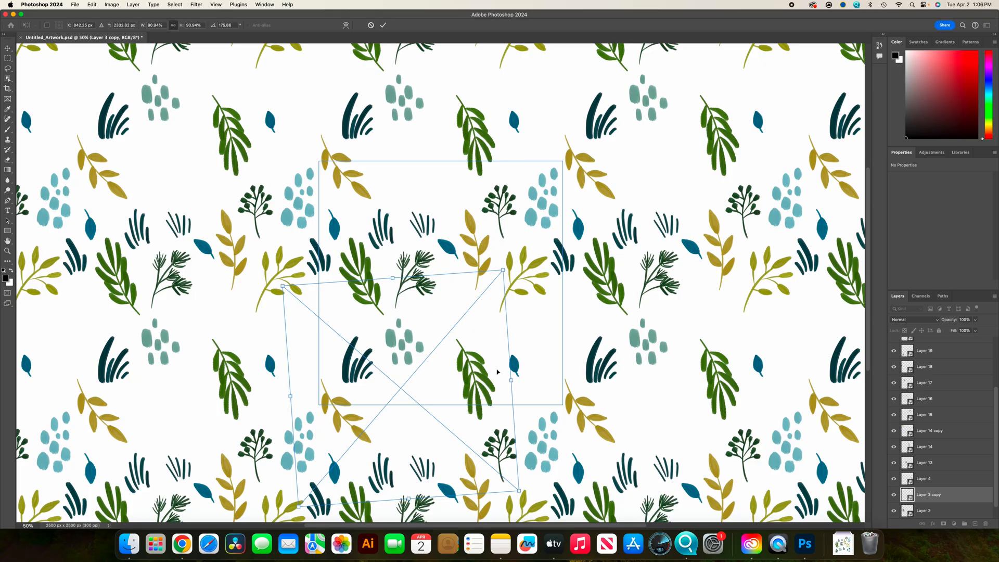
mouse_move(384, 306)
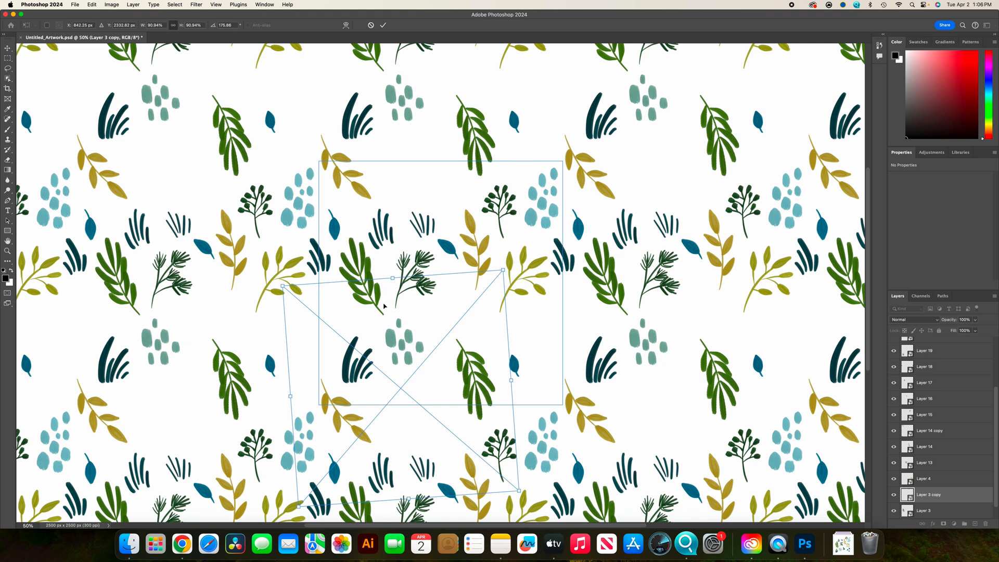